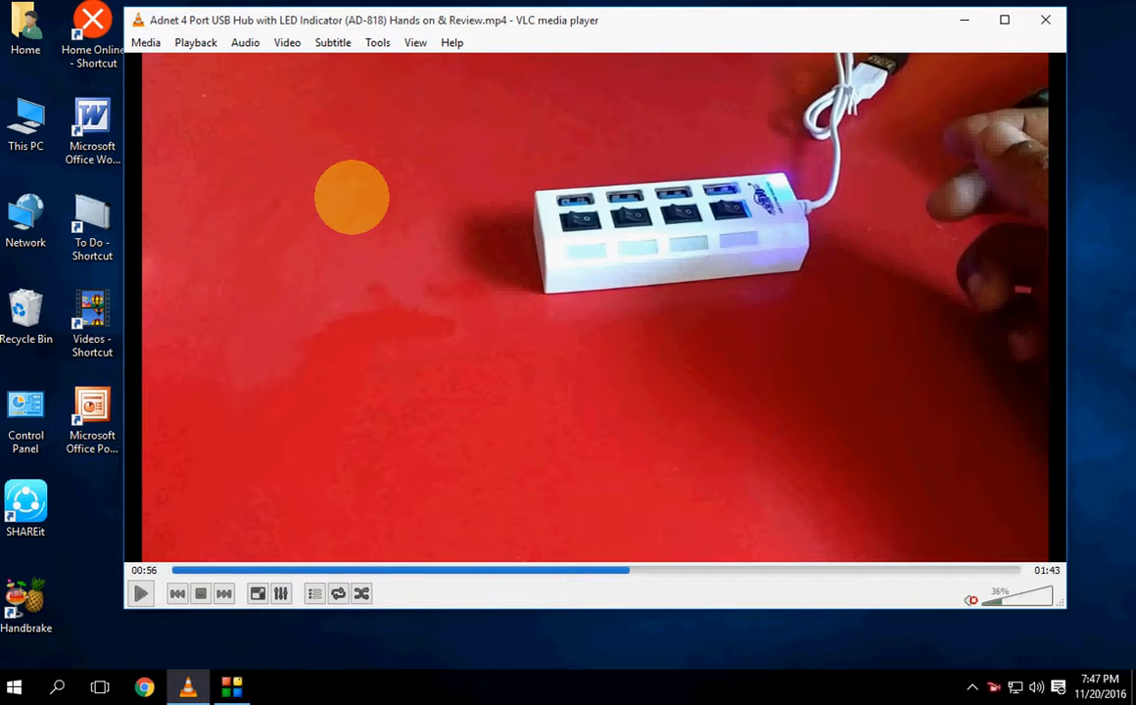
mouse_move(147, 215)
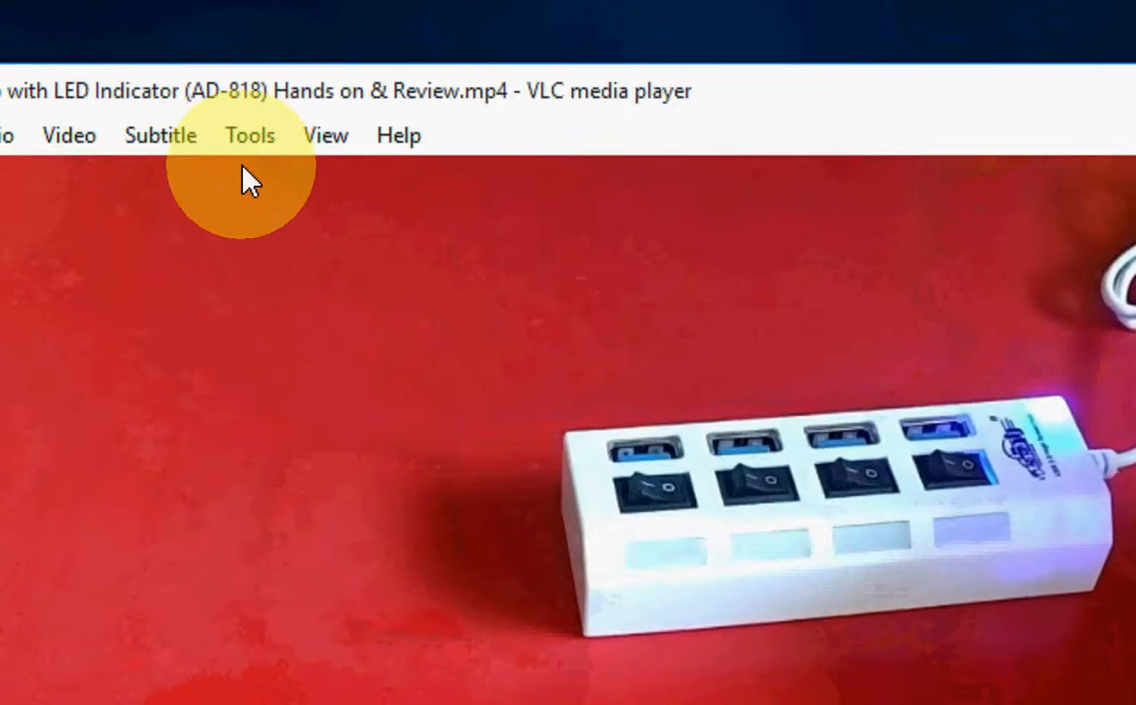
Open VLC's Preferences from the Tools menu
left_click(249, 135)
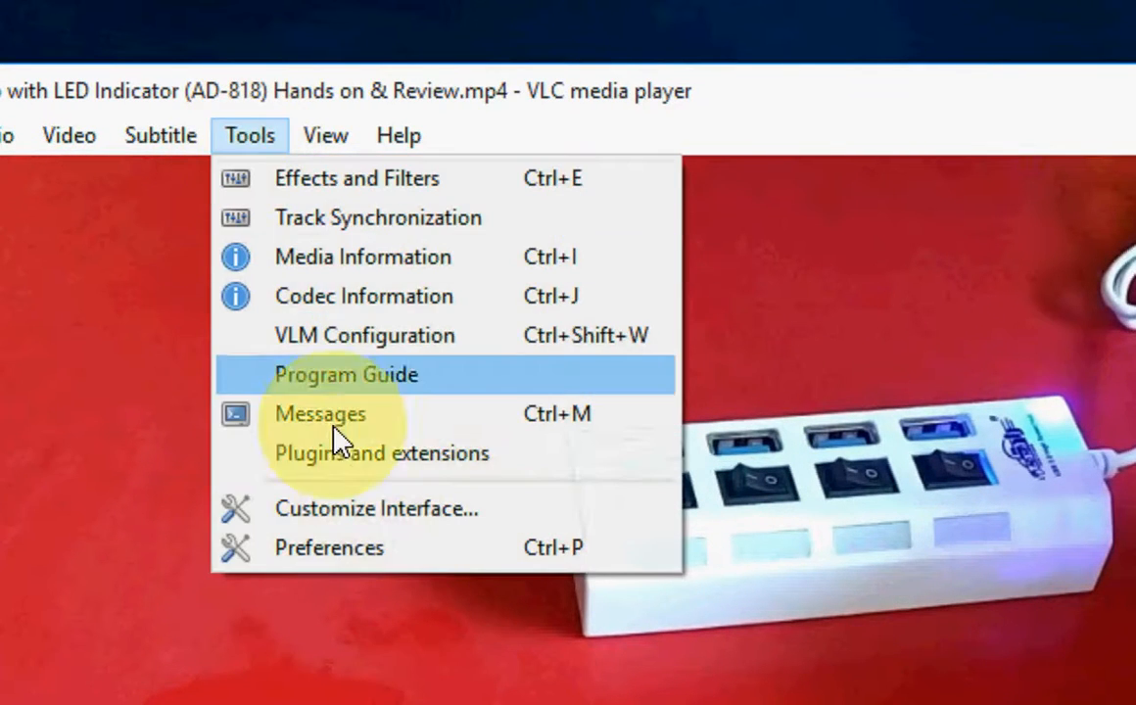
left_click(328, 547)
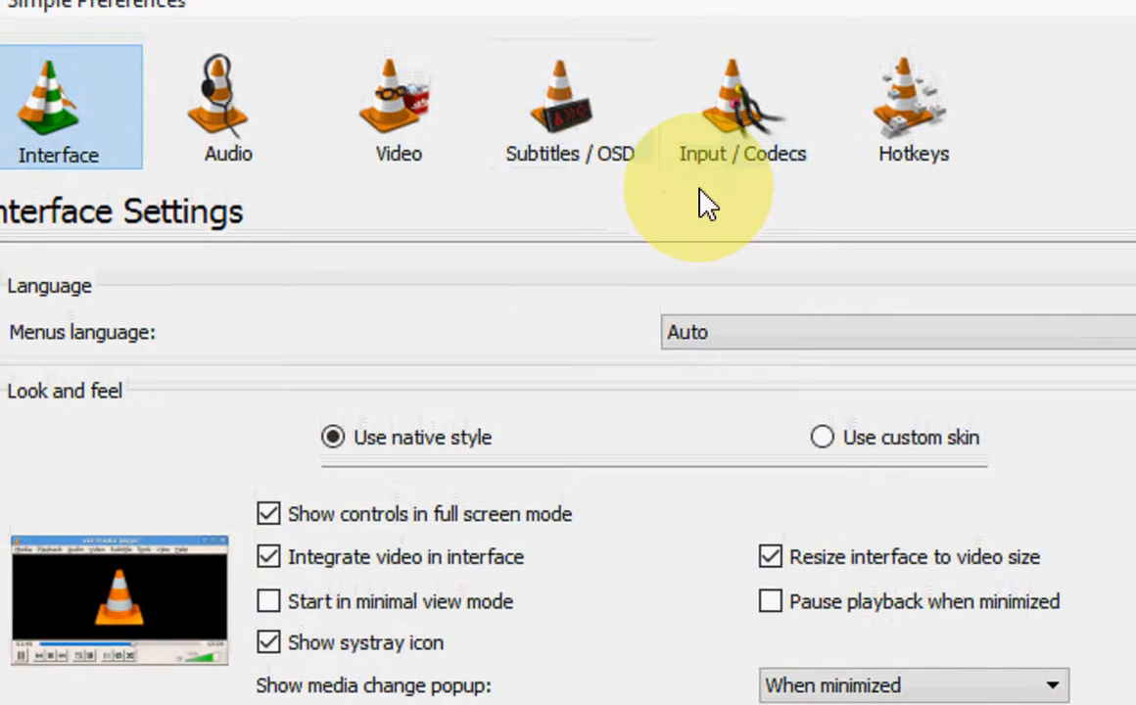
Save Input / Codecs preferences with hardware-accelerated decoding set to Automatic
left_click(743, 107)
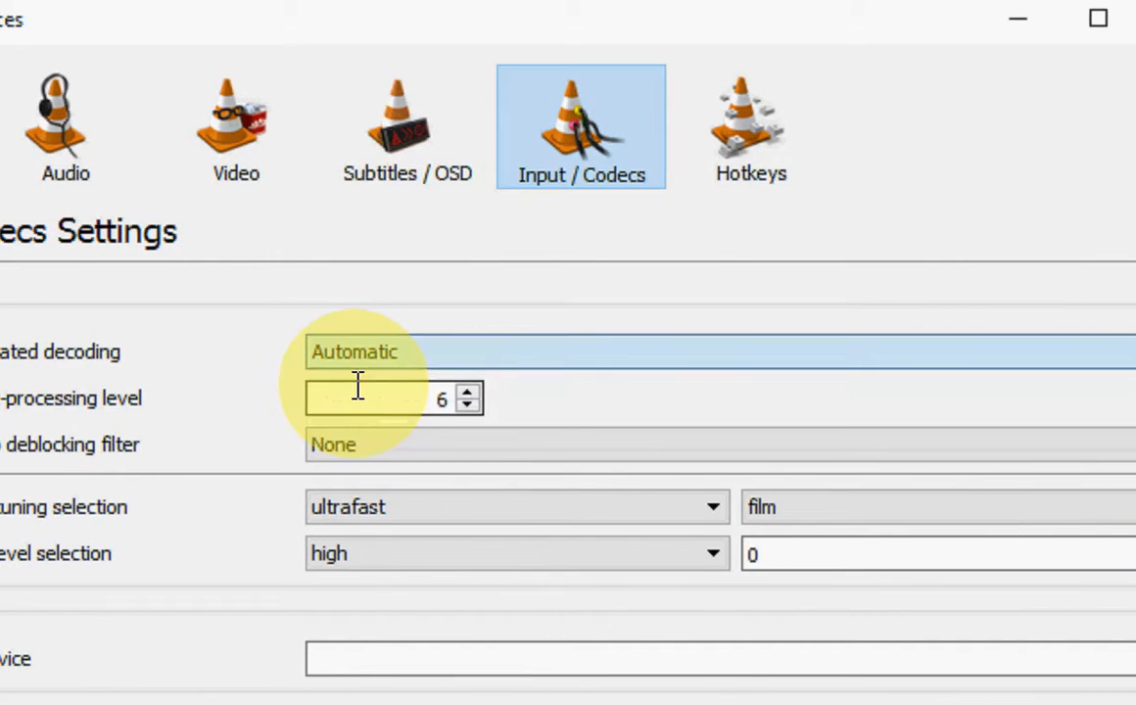
mouse_move(372, 398)
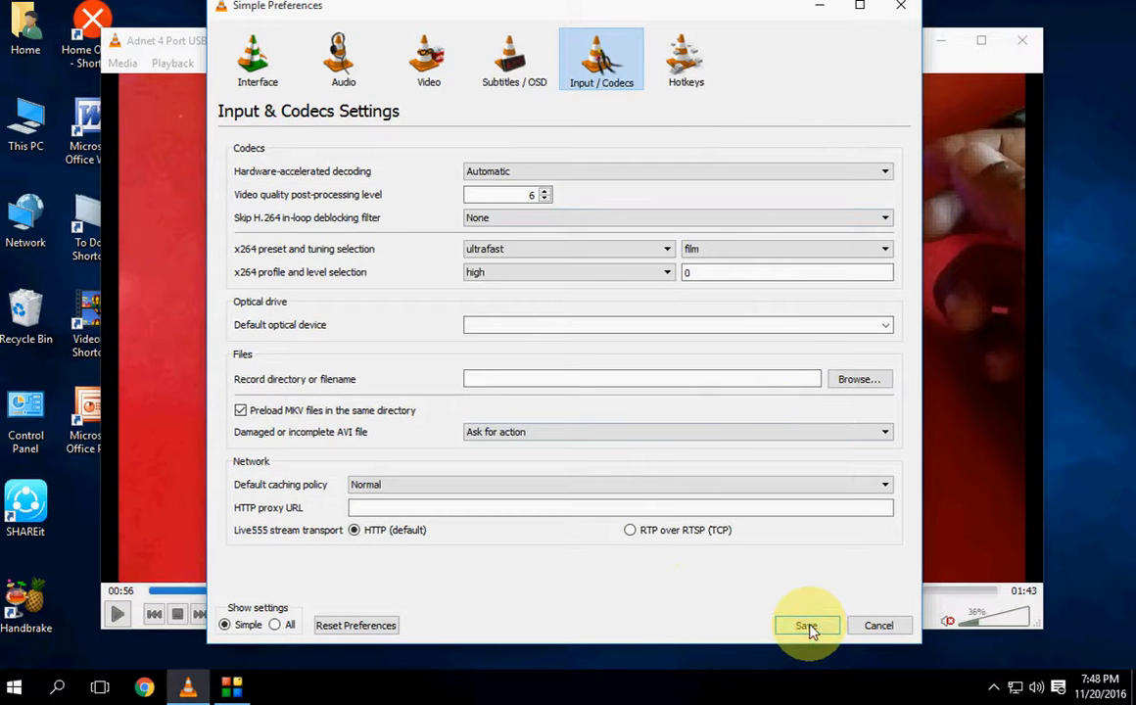
left_click(806, 625)
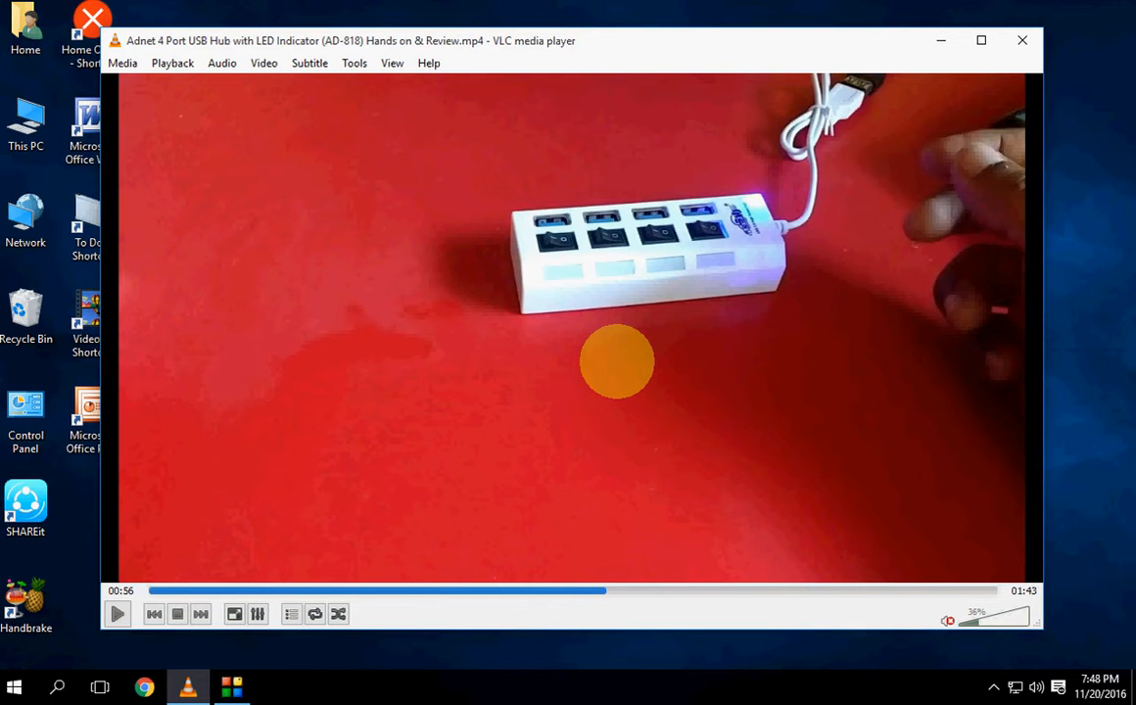
mouse_move(507, 158)
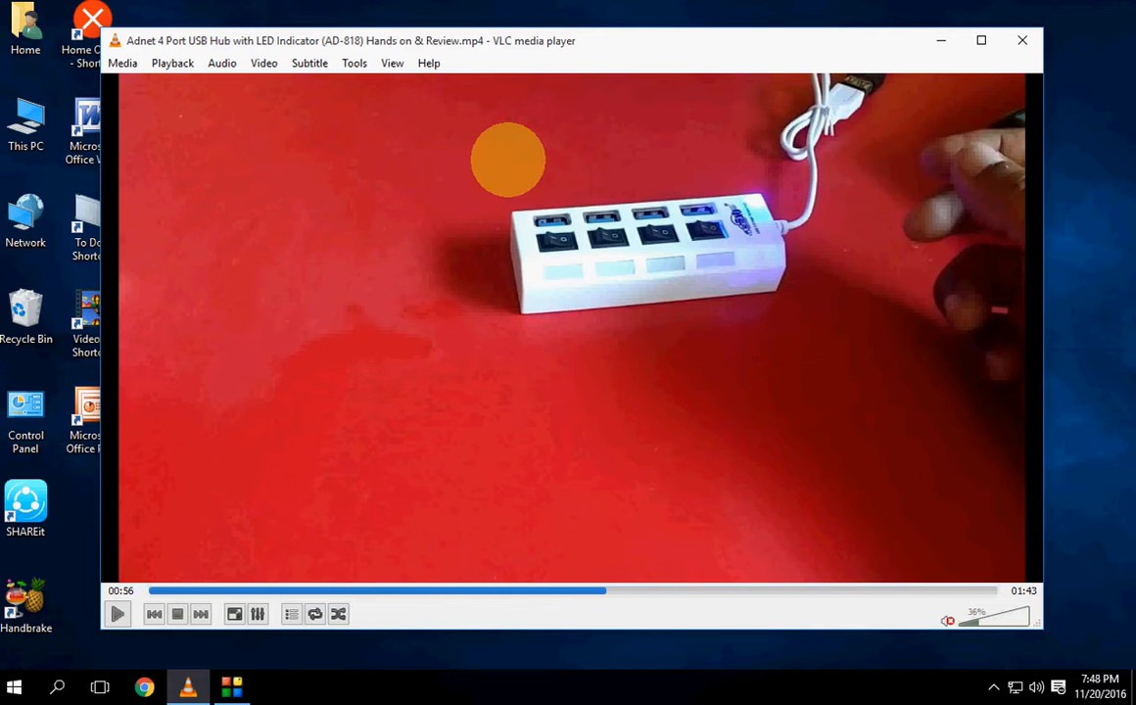